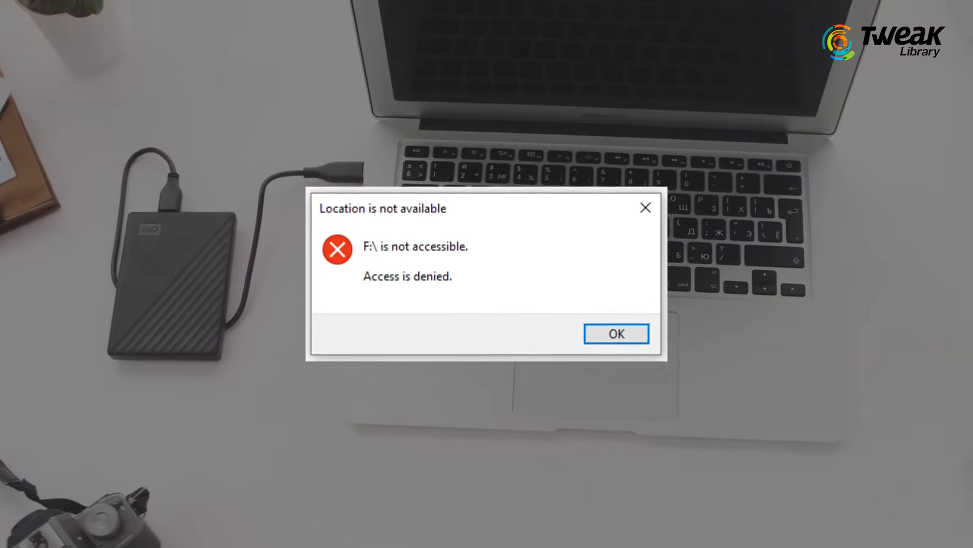
Dismiss the 'Location is not available' access-denied error for the drive.
click(615, 333)
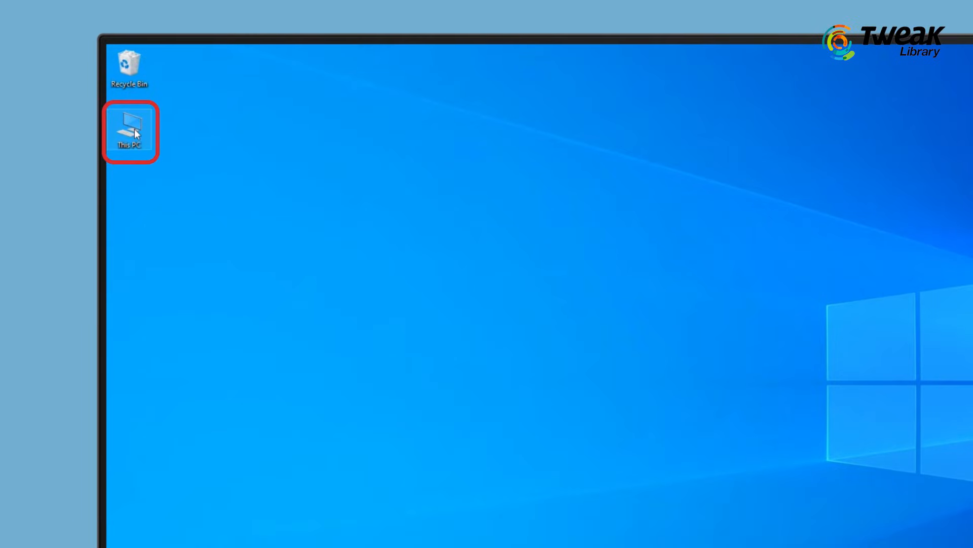
From This PC, bring up the Properties window of USB Drive (J:).
double_click(130, 132)
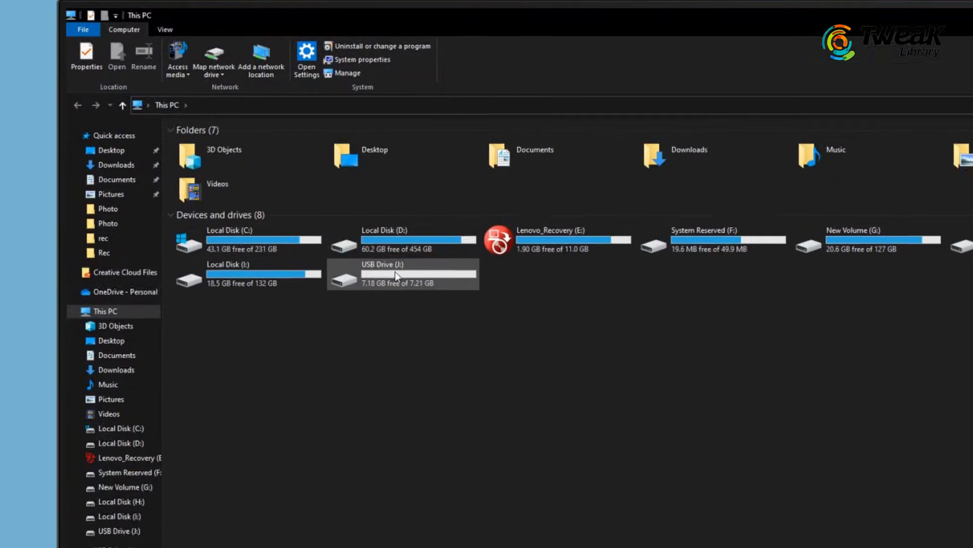
right_click(397, 275)
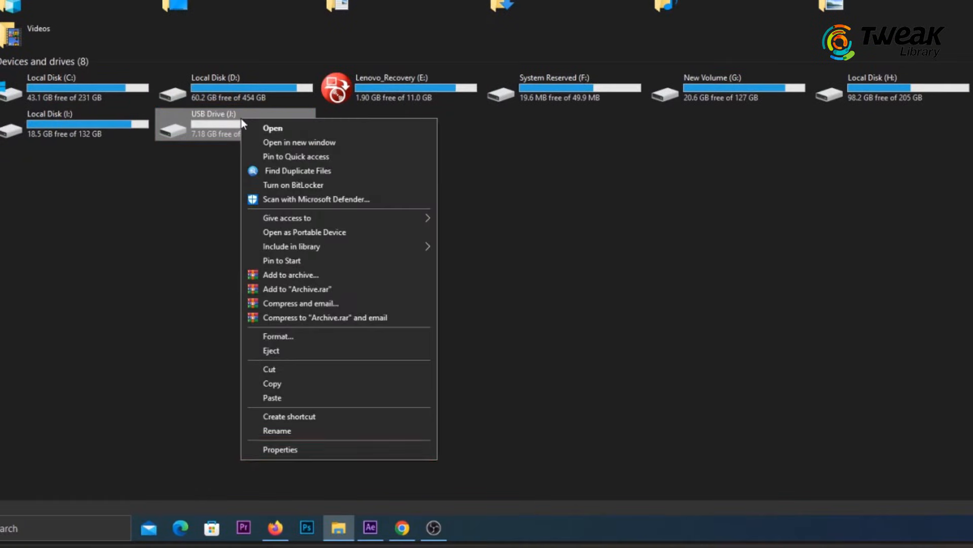
mouse_move(286, 449)
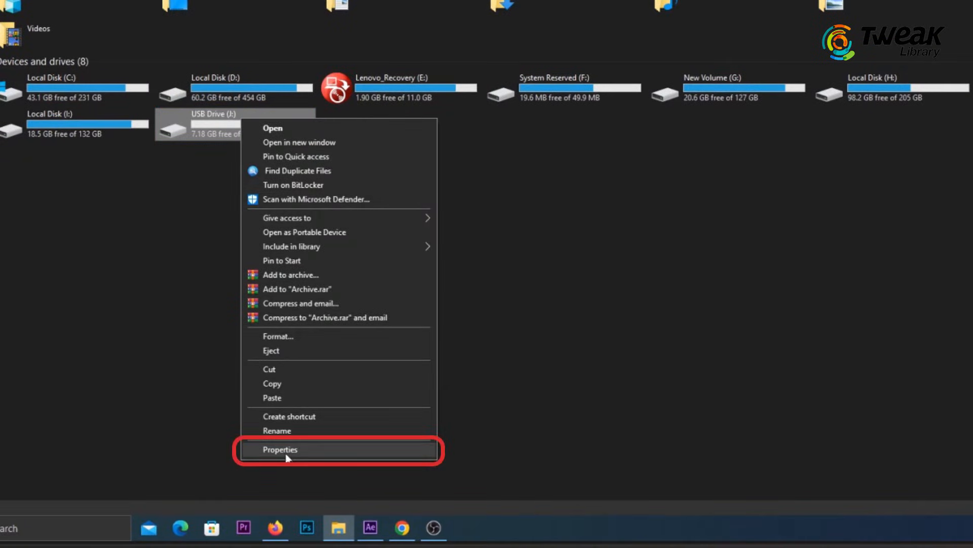
click(280, 449)
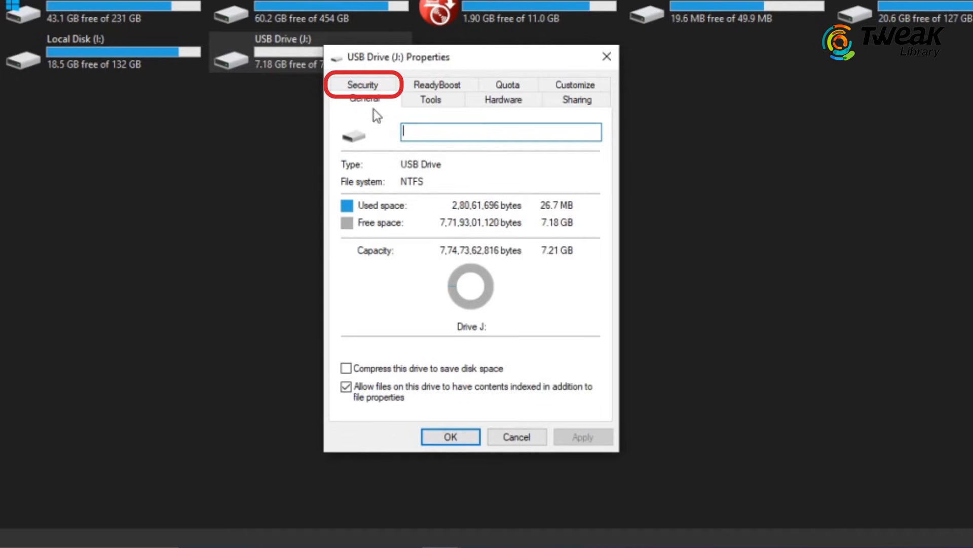
On the Security tab, grant Everyone Allow Full control of USB Drive (J:).
click(363, 84)
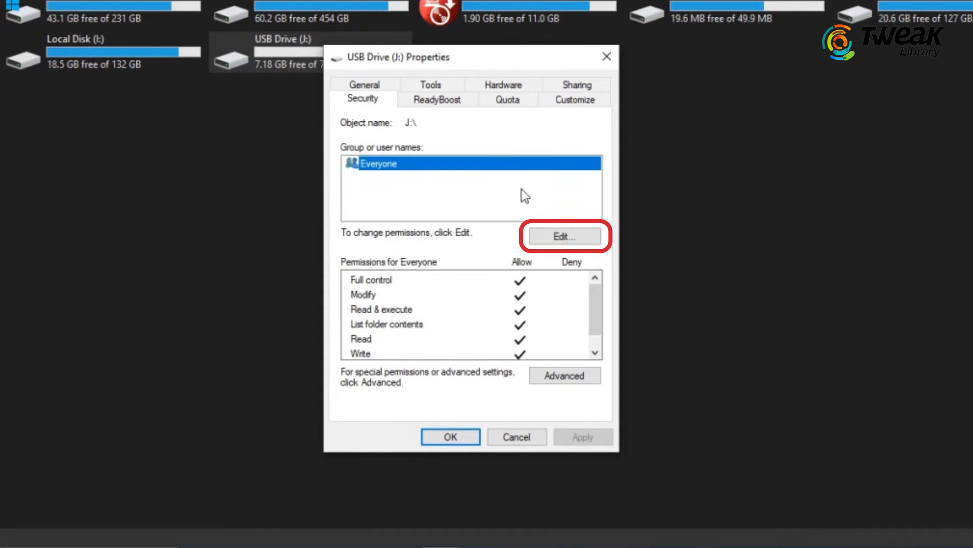
click(562, 237)
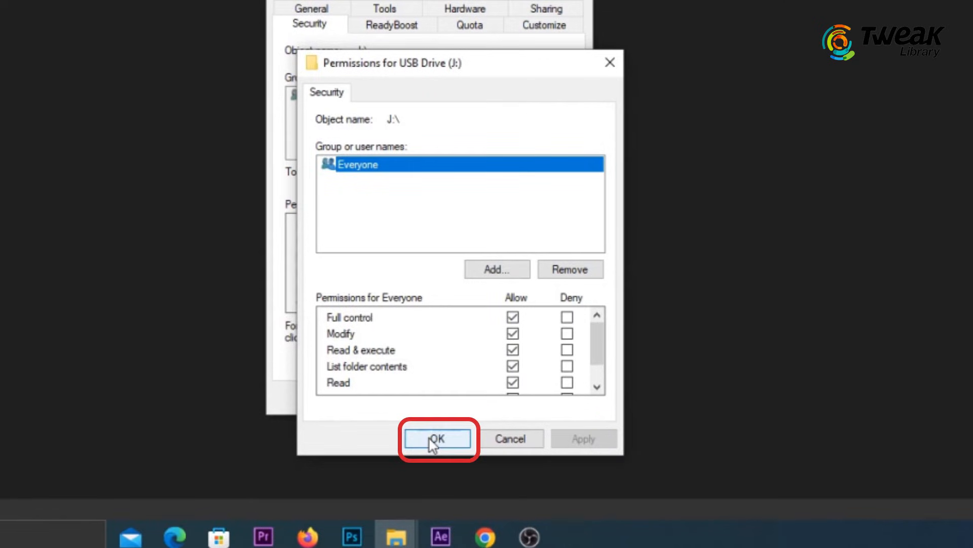
click(437, 438)
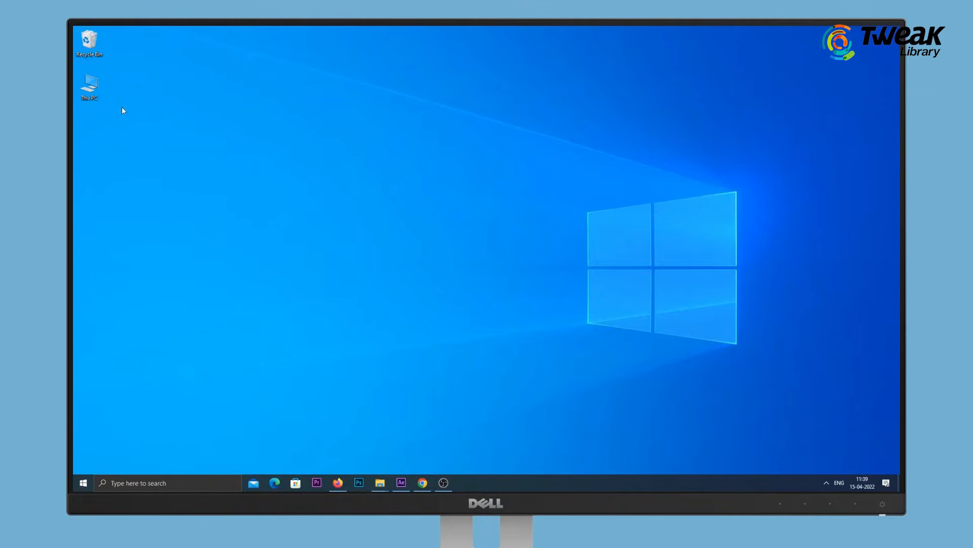
Launch Computer Management via Manage on This PC.
right_click(89, 85)
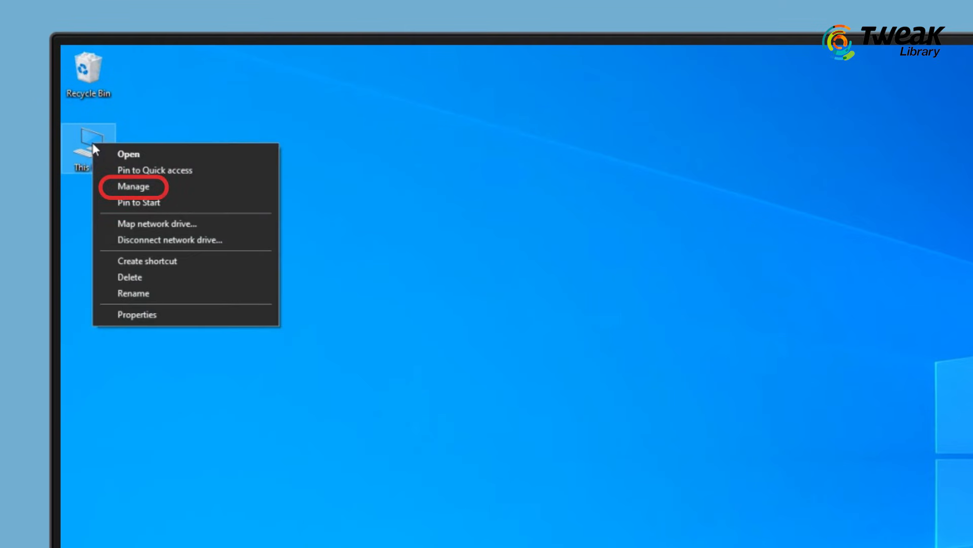
mouse_move(152, 188)
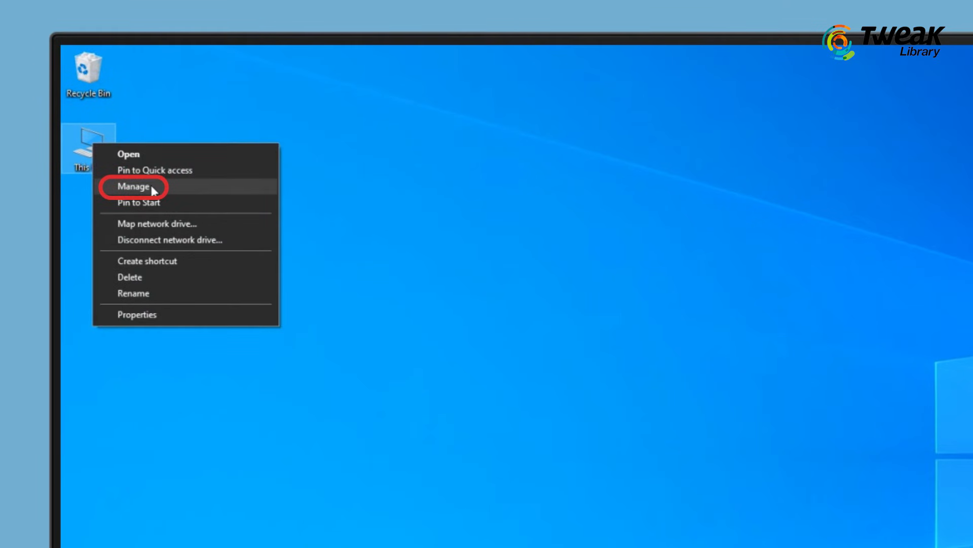
click(134, 186)
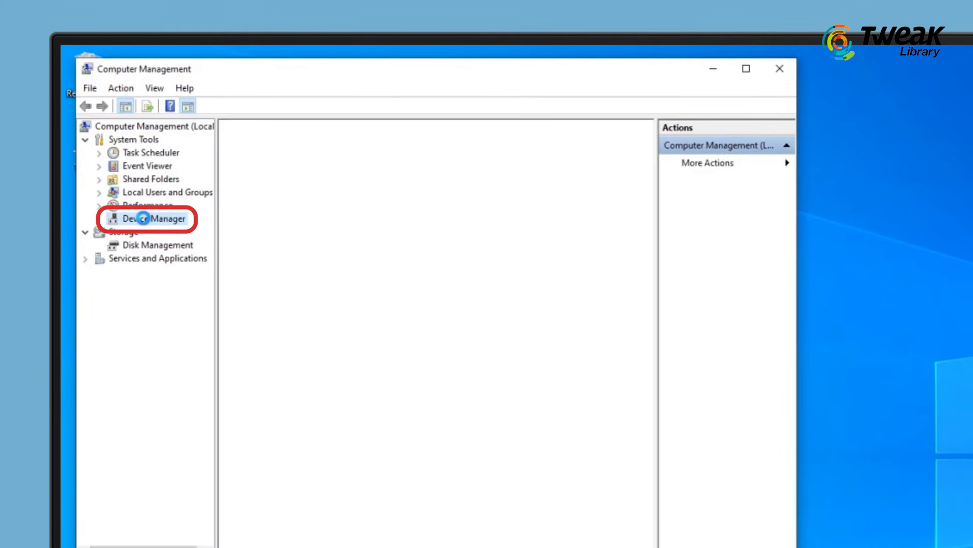
In Device Manager under Disk drives, bring up actions for Kingston DataTraveler 2.0 USB Device.
click(154, 219)
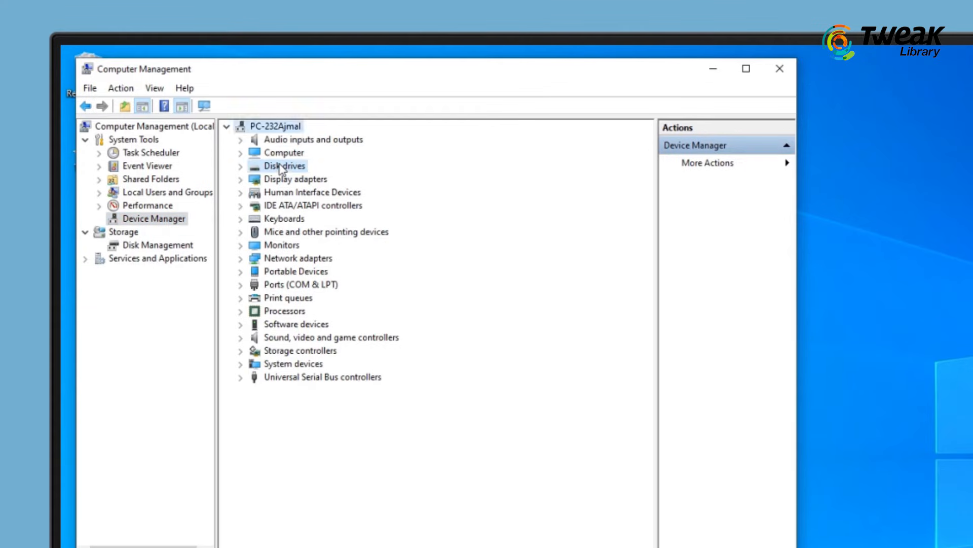
click(283, 165)
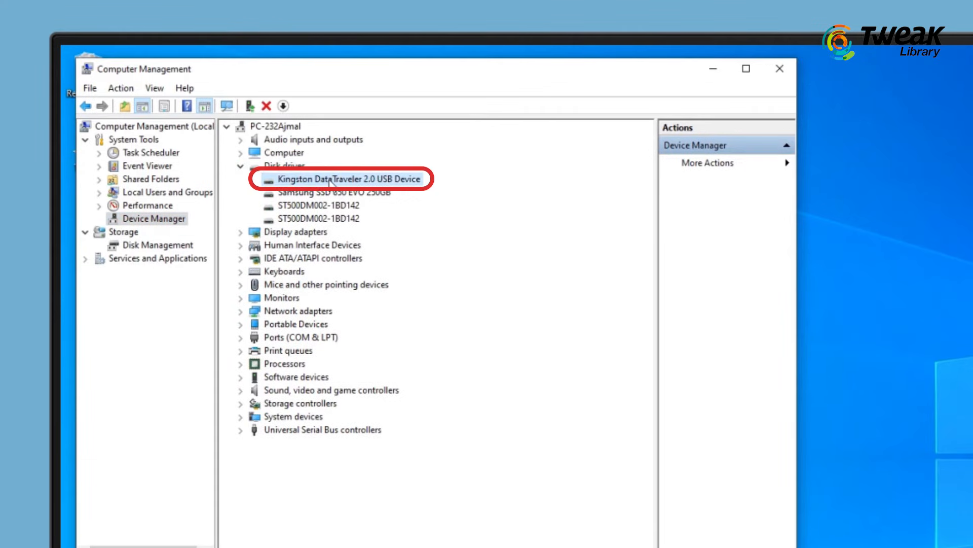
right_click(348, 178)
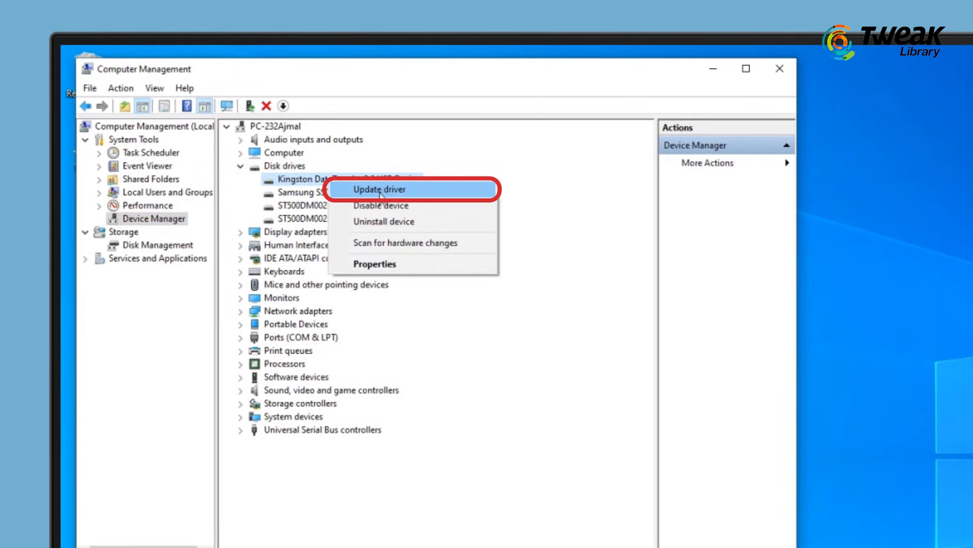
Update the Kingston device's driver by searching automatically; best driver already installed.
click(378, 190)
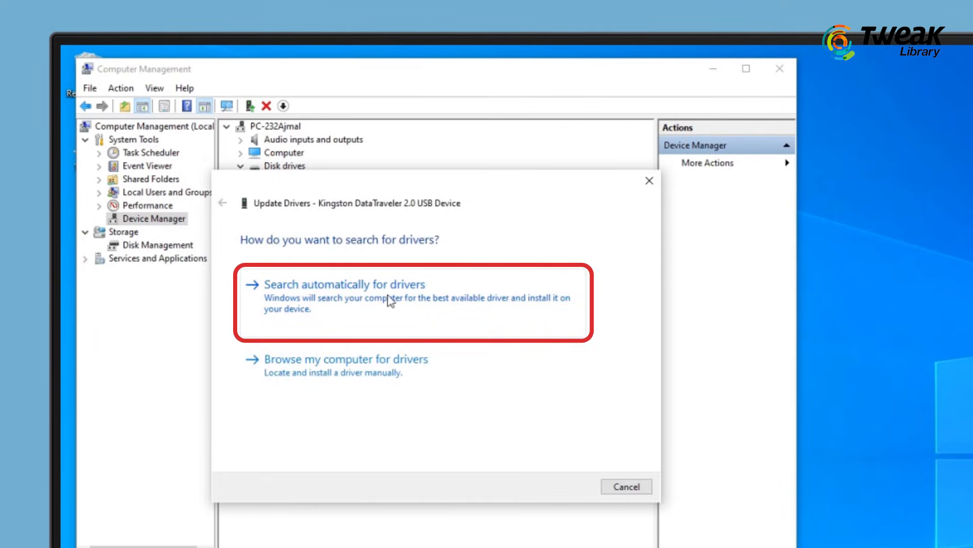
click(345, 284)
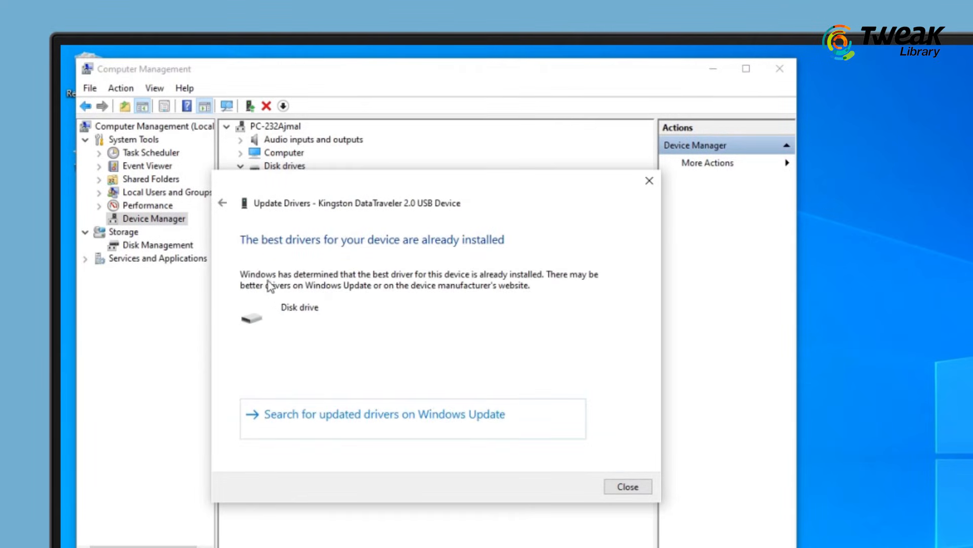
mouse_move(372, 325)
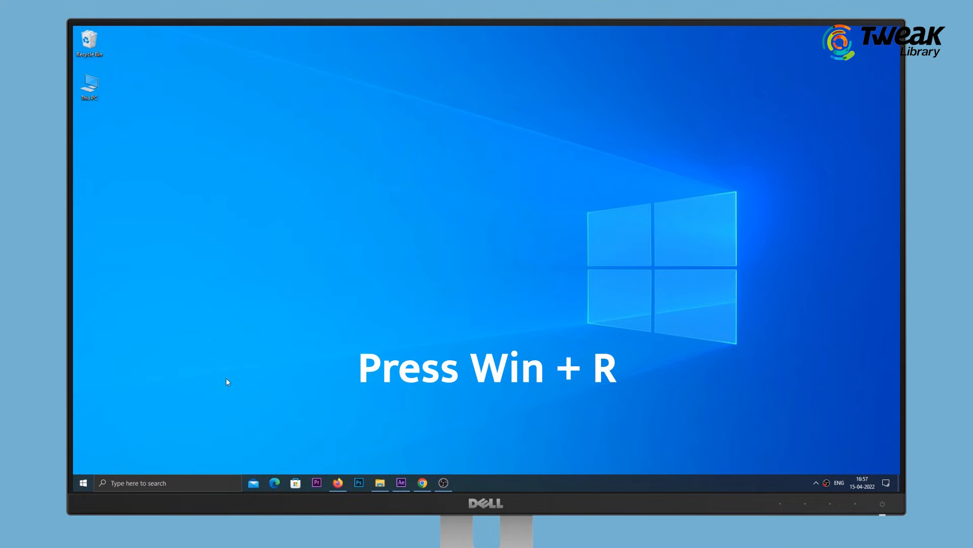
Run 'cmd' from the Run dialog to start a Command Prompt.
text(cmd)
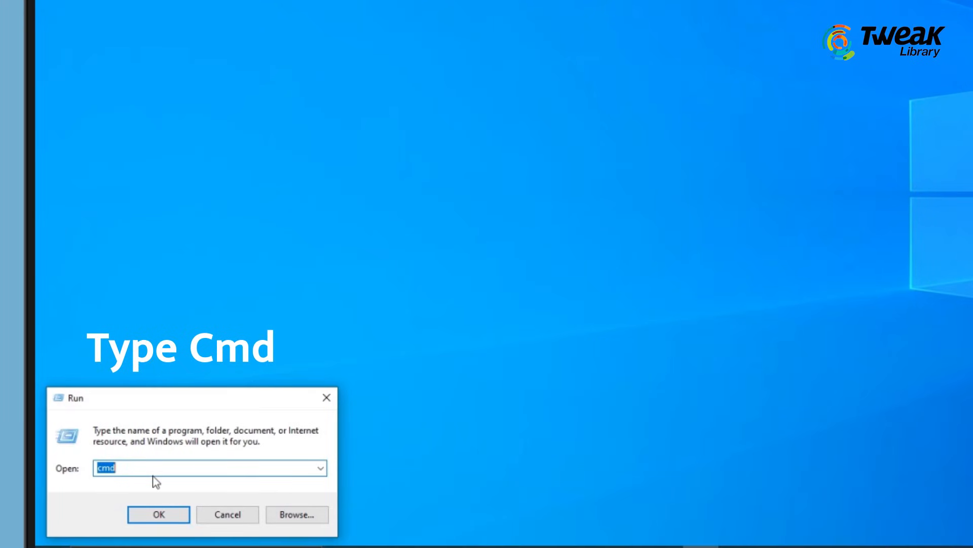
click(158, 514)
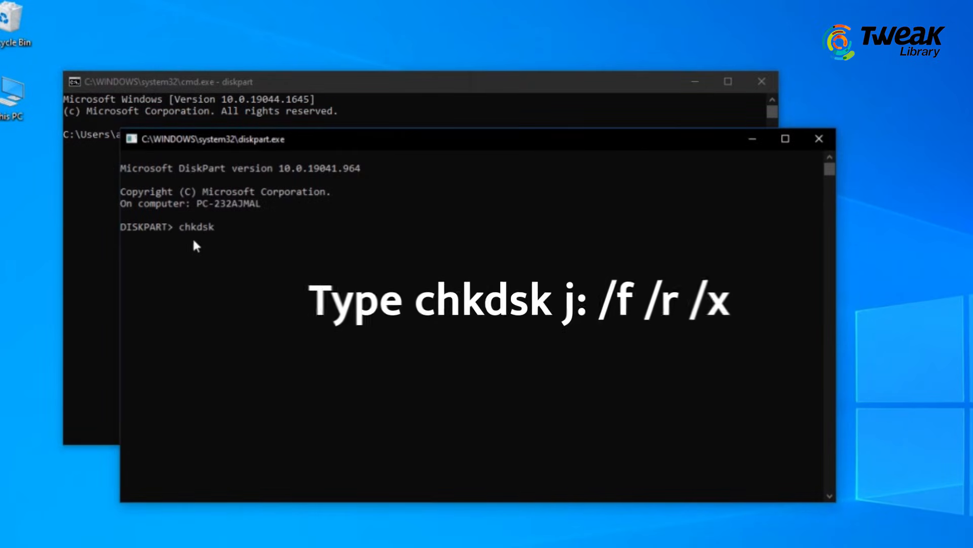
Enter chkdsk j: /f /r /x to check and repair drive J:.
text(j)
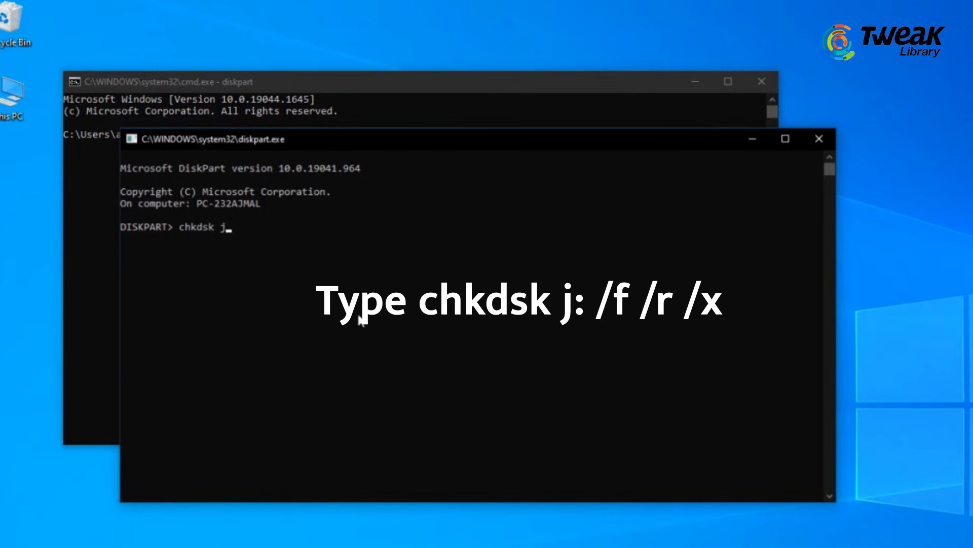
text(: /)
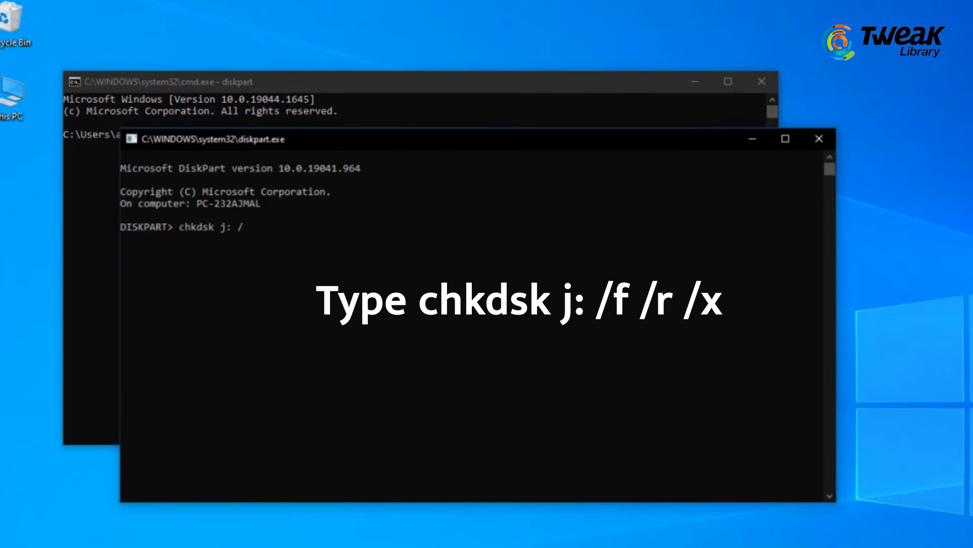
text(f /r /)
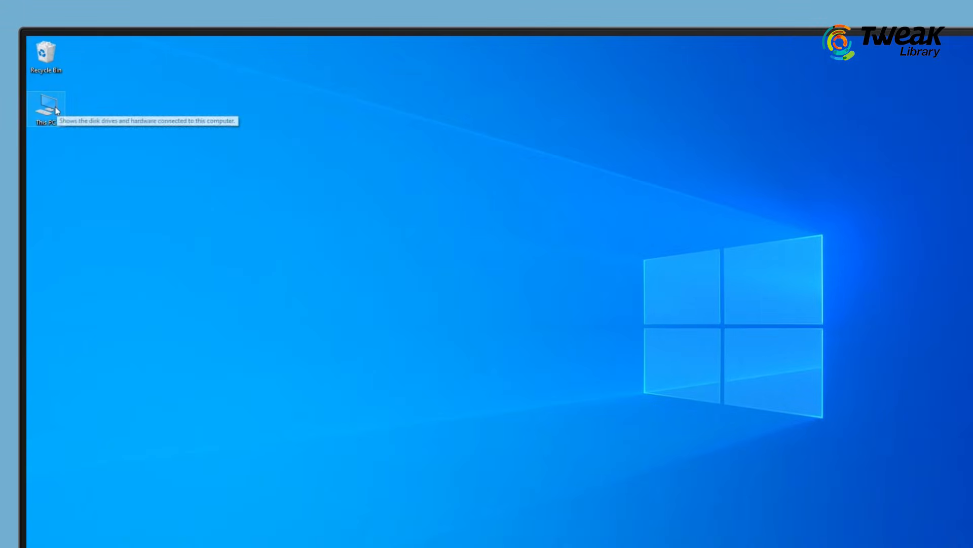
Eject USB Drive (J:) from This PC so it disappears from the drives list.
right_click(296, 263)
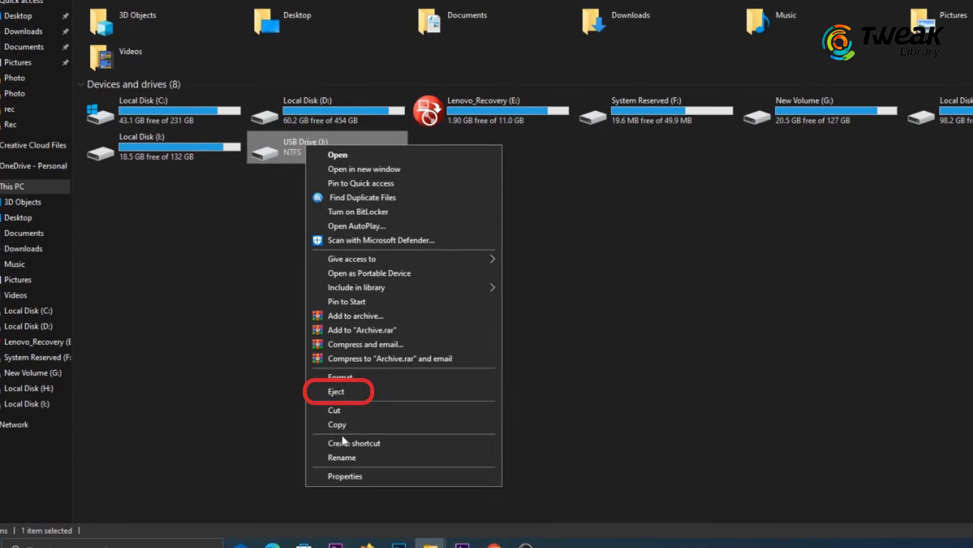
click(335, 391)
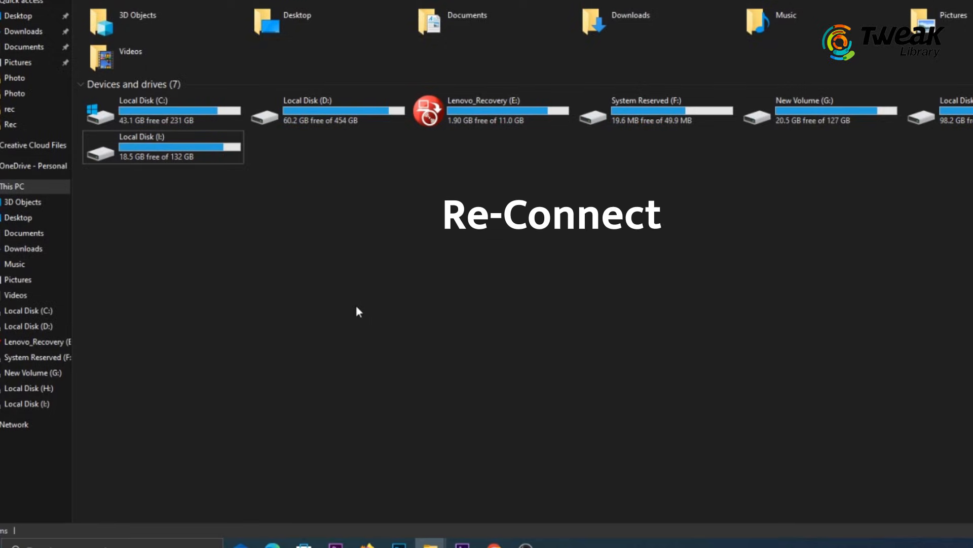